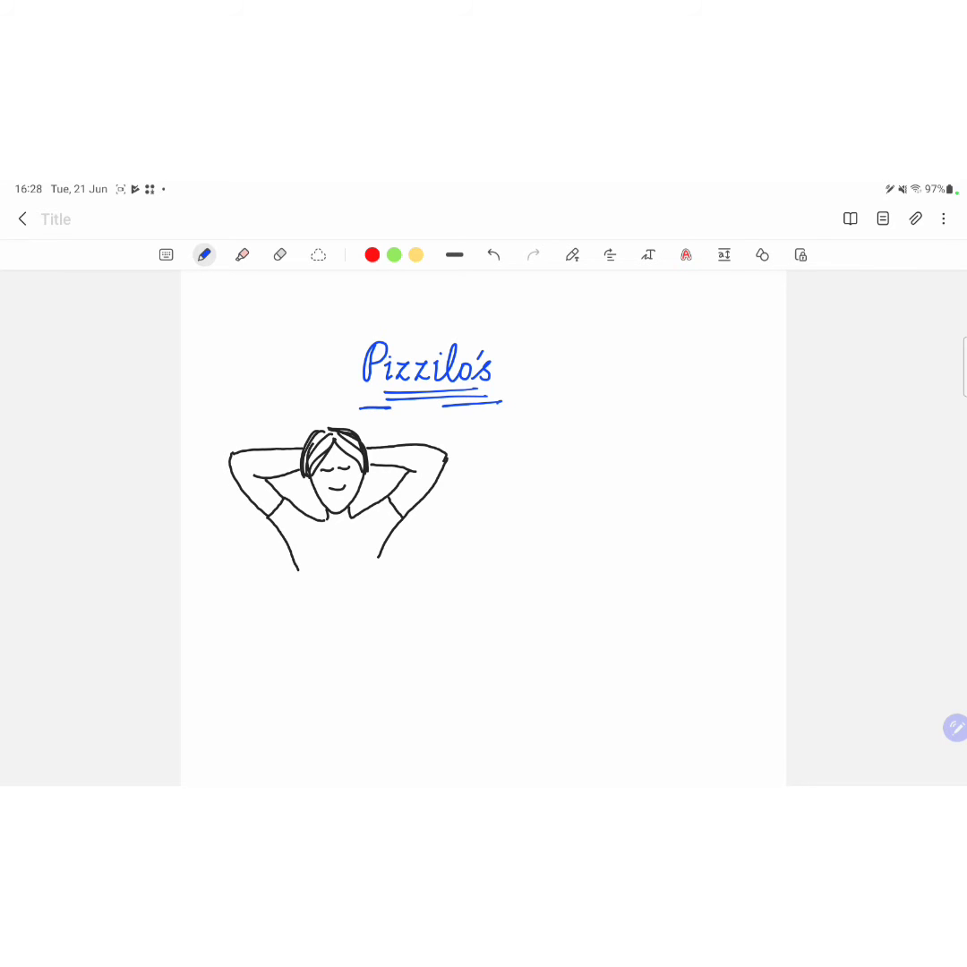
# Draw a blue leader line from the figure's raised elbow and start a P label beside it.
pyautogui.moveTo(439, 435); pyautogui.dragTo(470, 430)
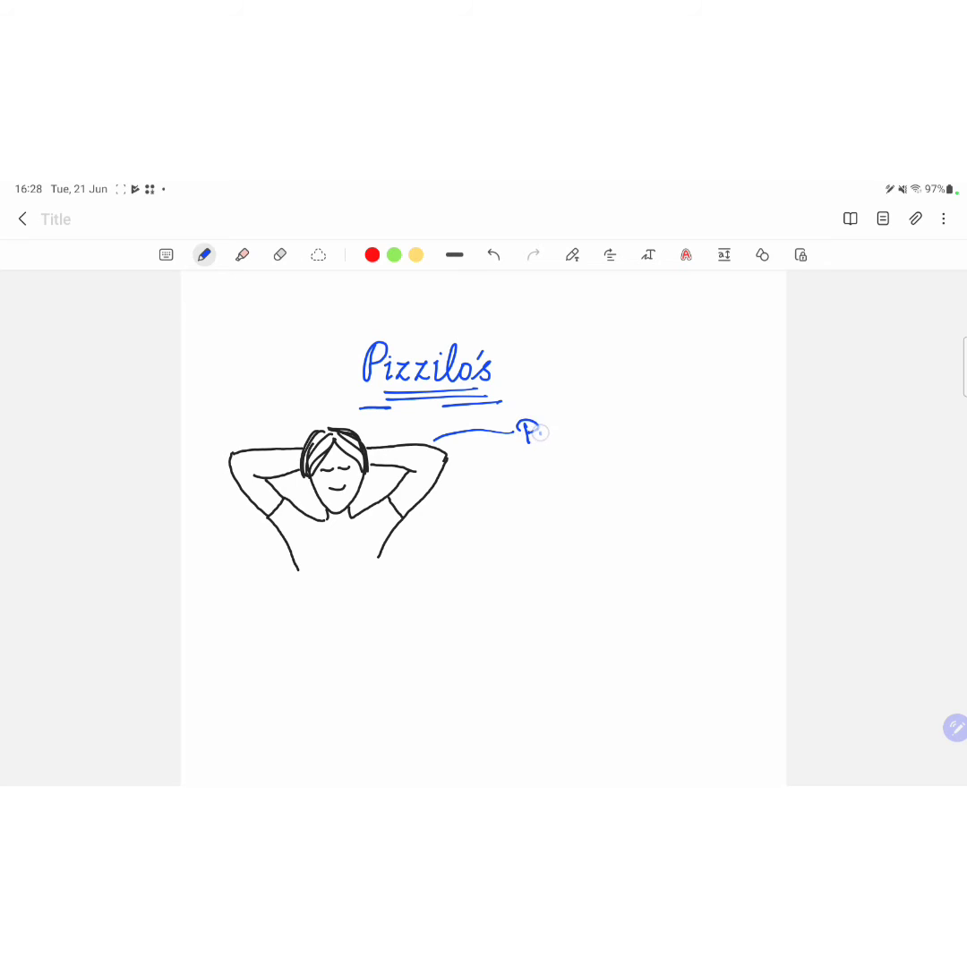
pyautogui.moveTo(516, 438); pyautogui.dragTo(596, 438)
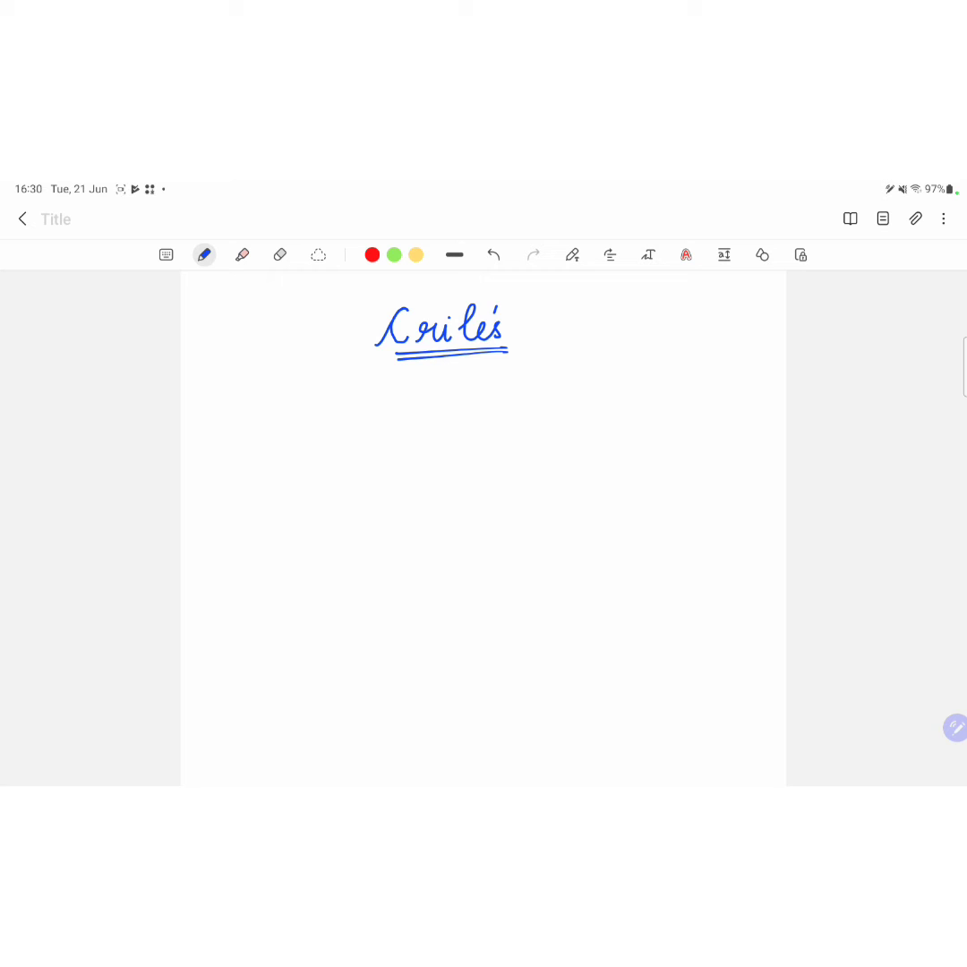
# Double-underline Crile's, handwrite 'Cry' and 'Swallow' below, and begin a C word.
pyautogui.moveTo(380, 367); pyautogui.dragTo(461, 363)
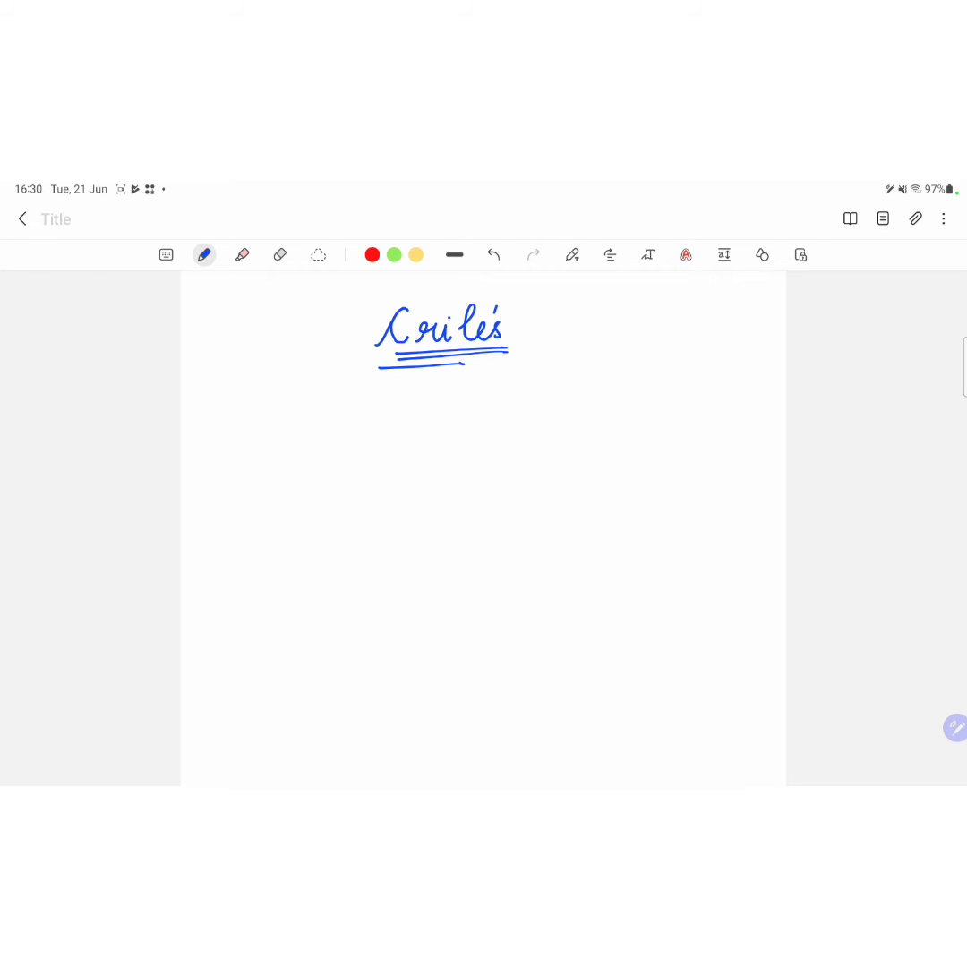
pyautogui.moveTo(394, 385); pyautogui.dragTo(443, 416)
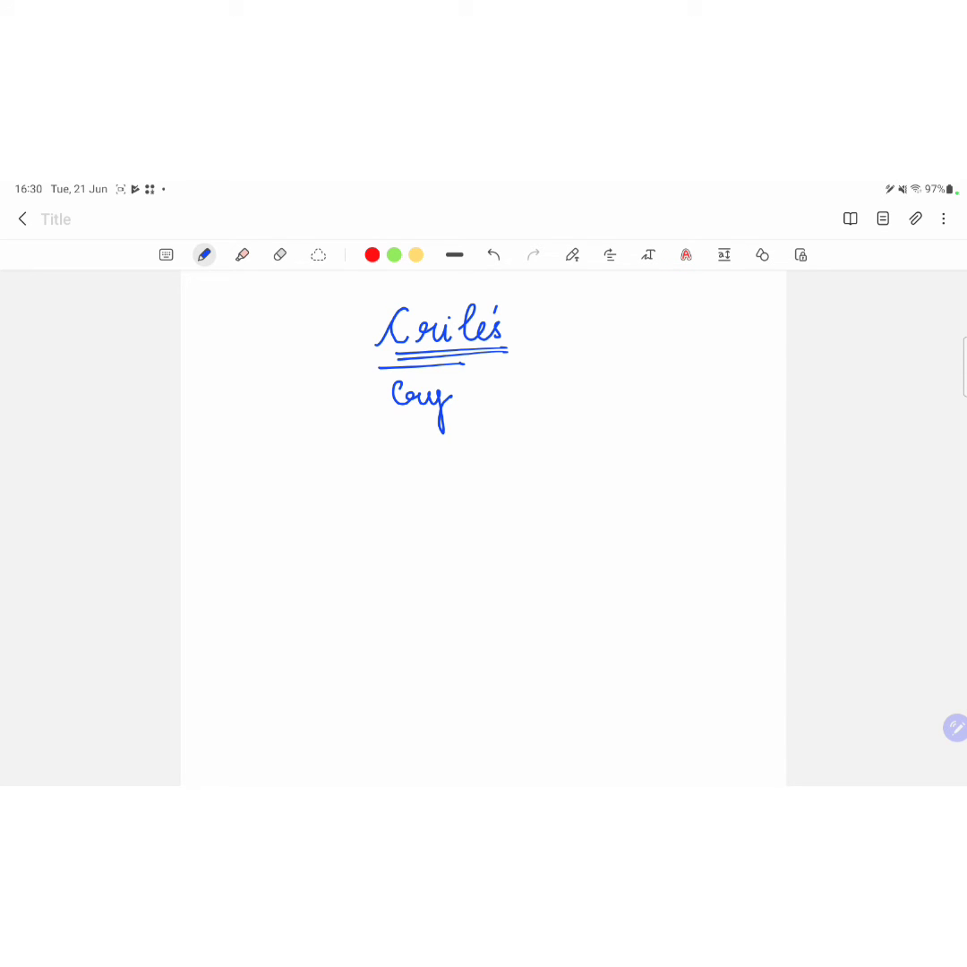
pyautogui.moveTo(389, 452); pyautogui.dragTo(448, 456)
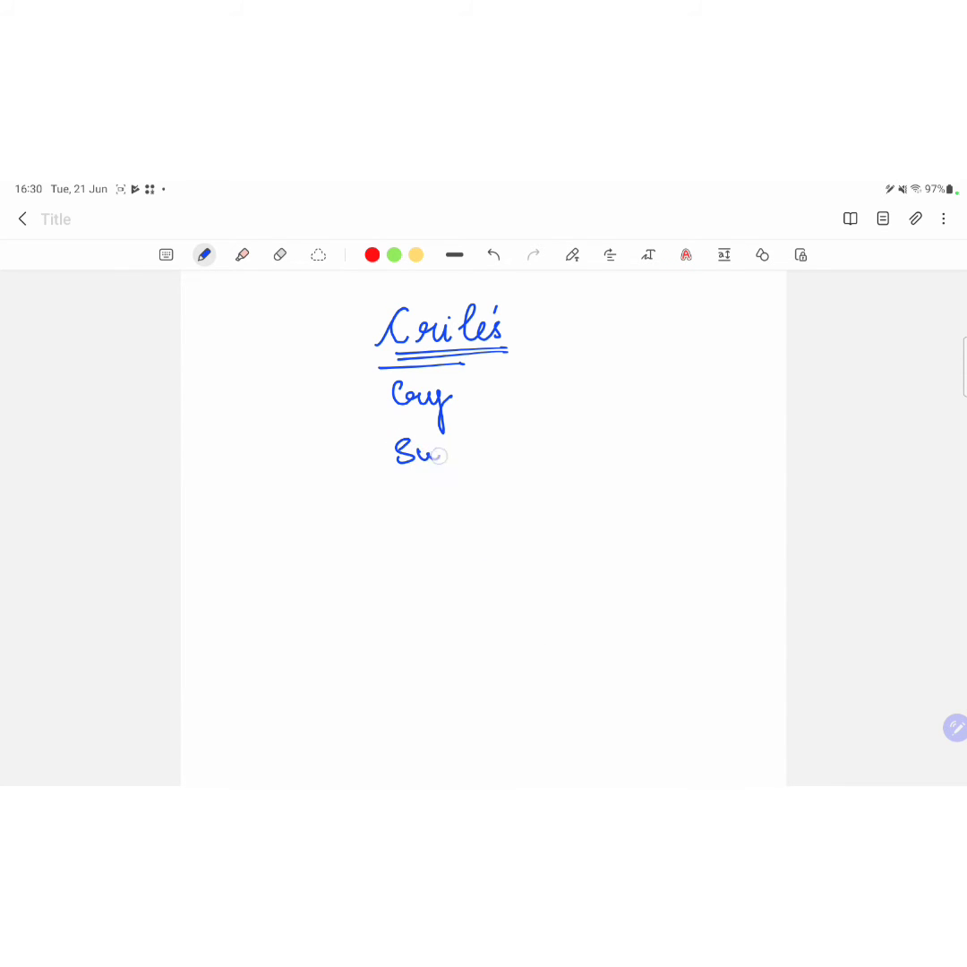
pyautogui.moveTo(438, 454); pyautogui.dragTo(497, 452)
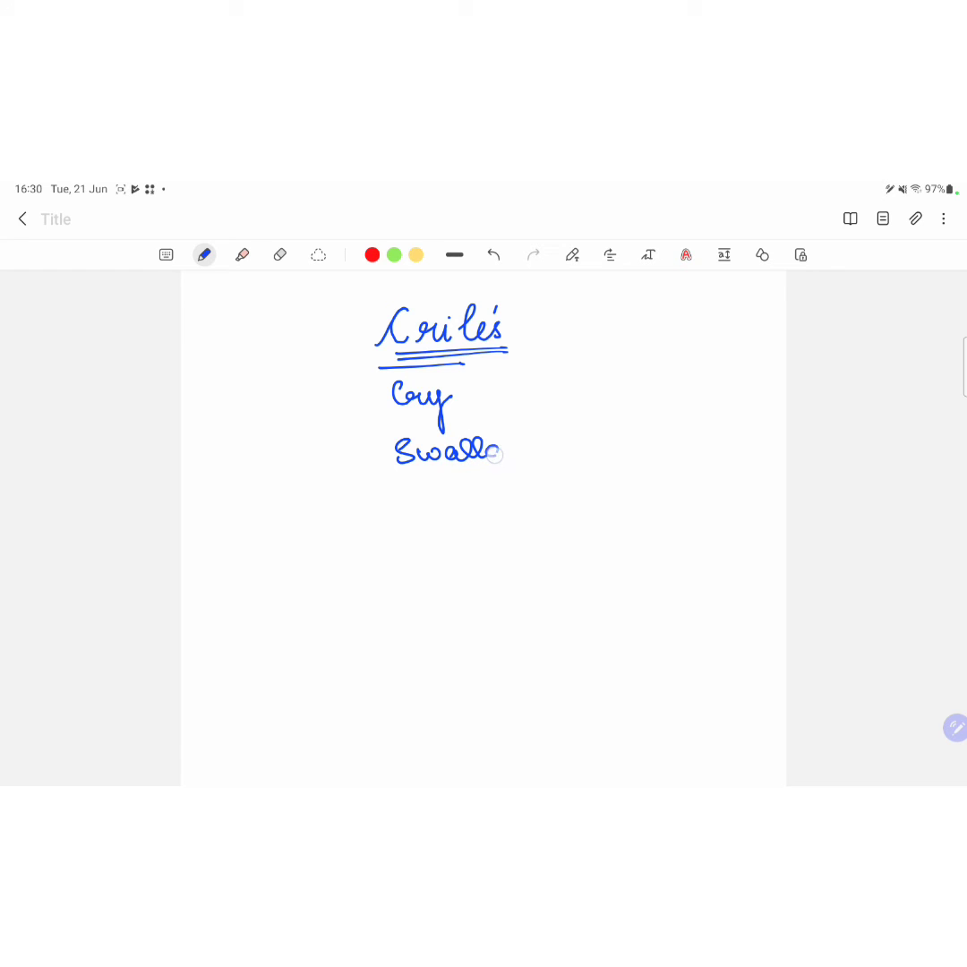
pyautogui.moveTo(483, 448); pyautogui.dragTo(506, 453)
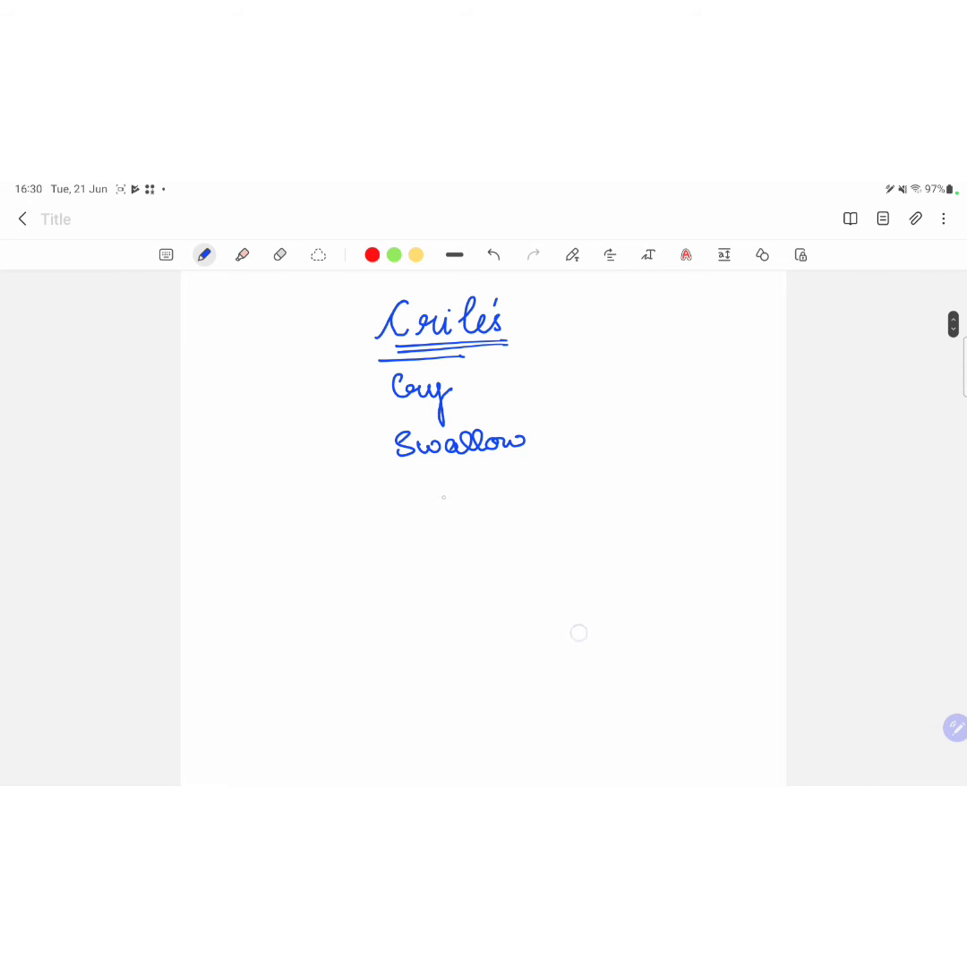
pyautogui.moveTo(447, 488); pyautogui.dragTo(435, 537)
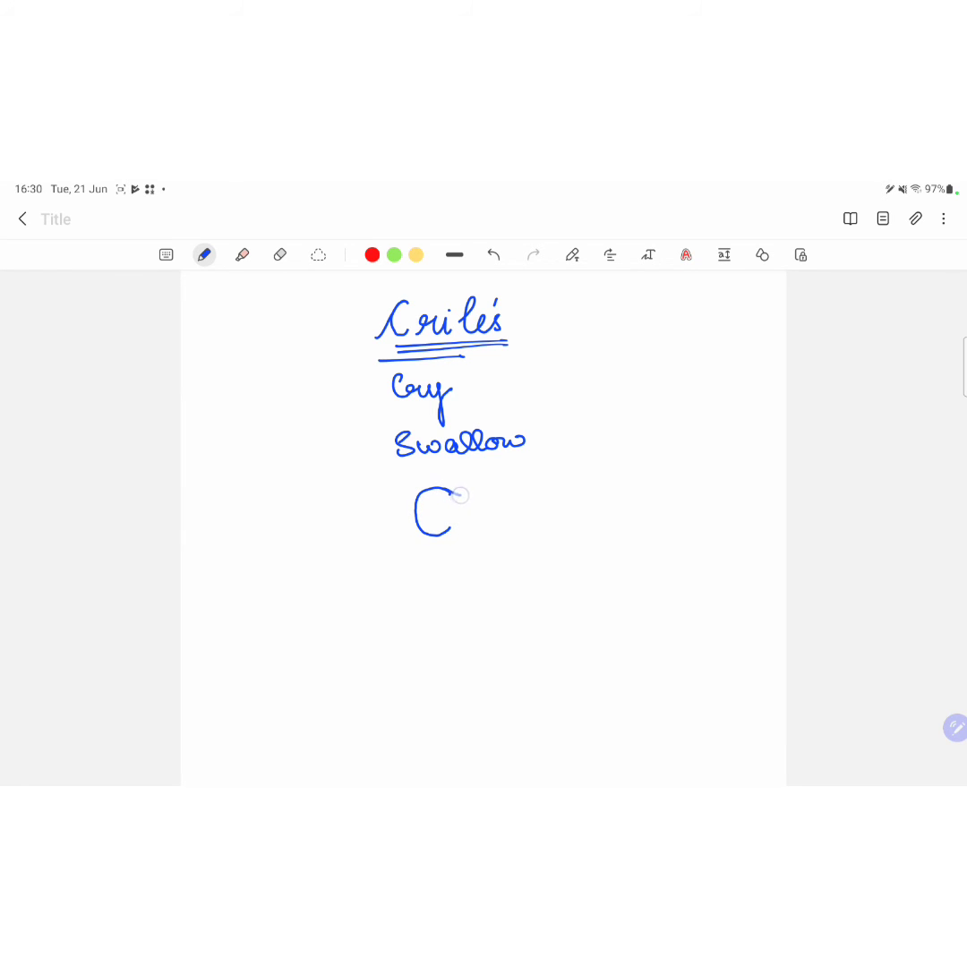
pyautogui.moveTo(461, 496); pyautogui.dragTo(434, 501)
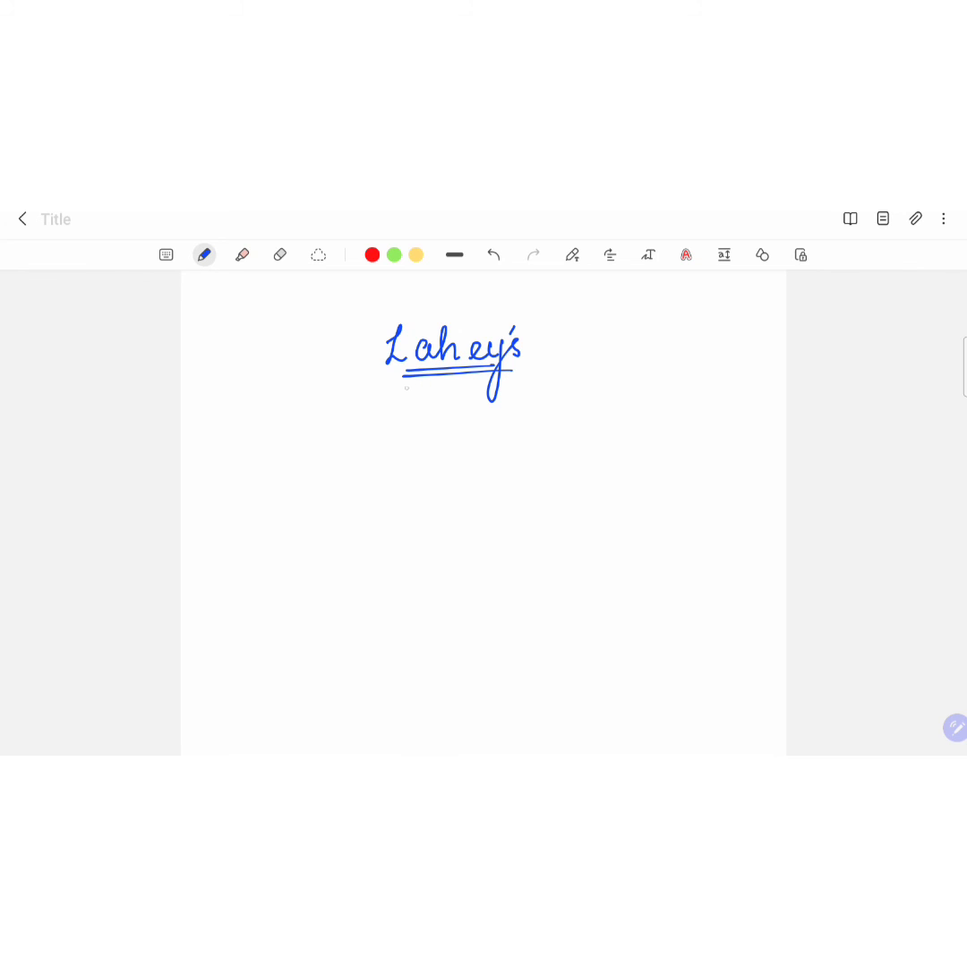
# Handwrite 'Lateral border' under Lahey's, link them with a curved arrow, and pick the eraser.
pyautogui.moveTo(394, 421); pyautogui.dragTo(416, 452)
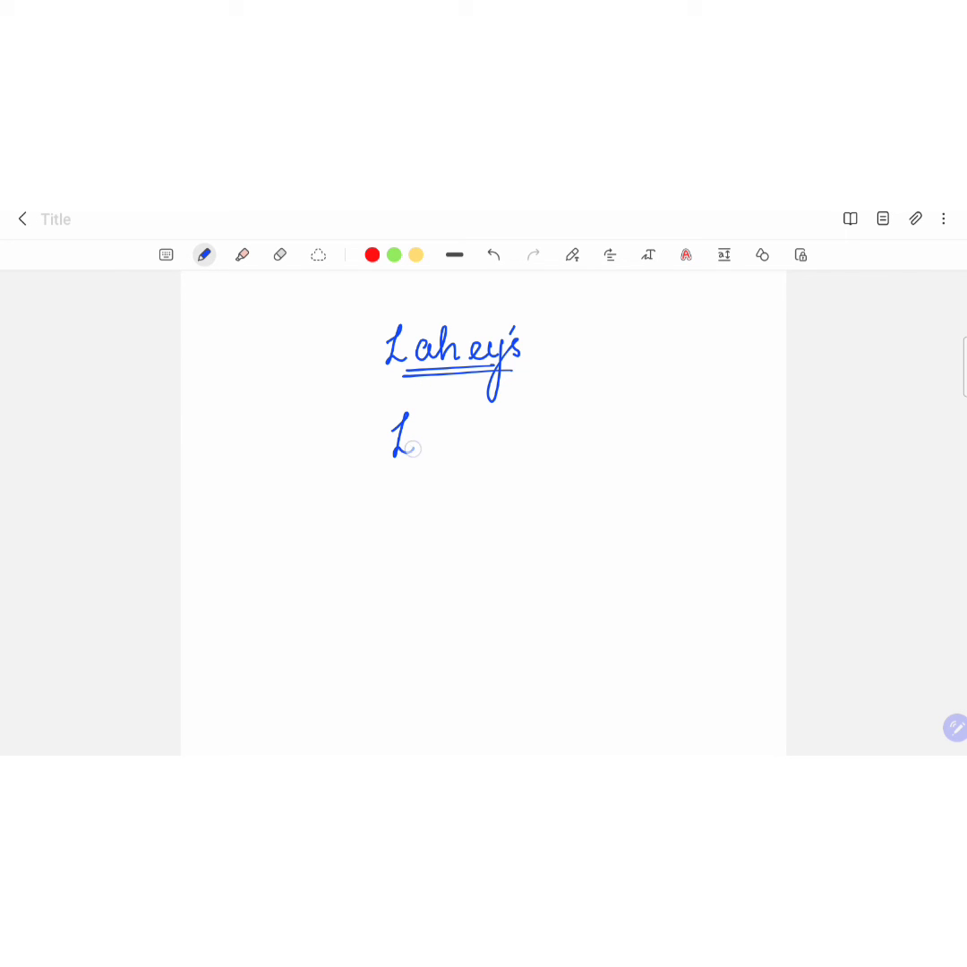
pyautogui.moveTo(417, 438); pyautogui.dragTo(461, 439)
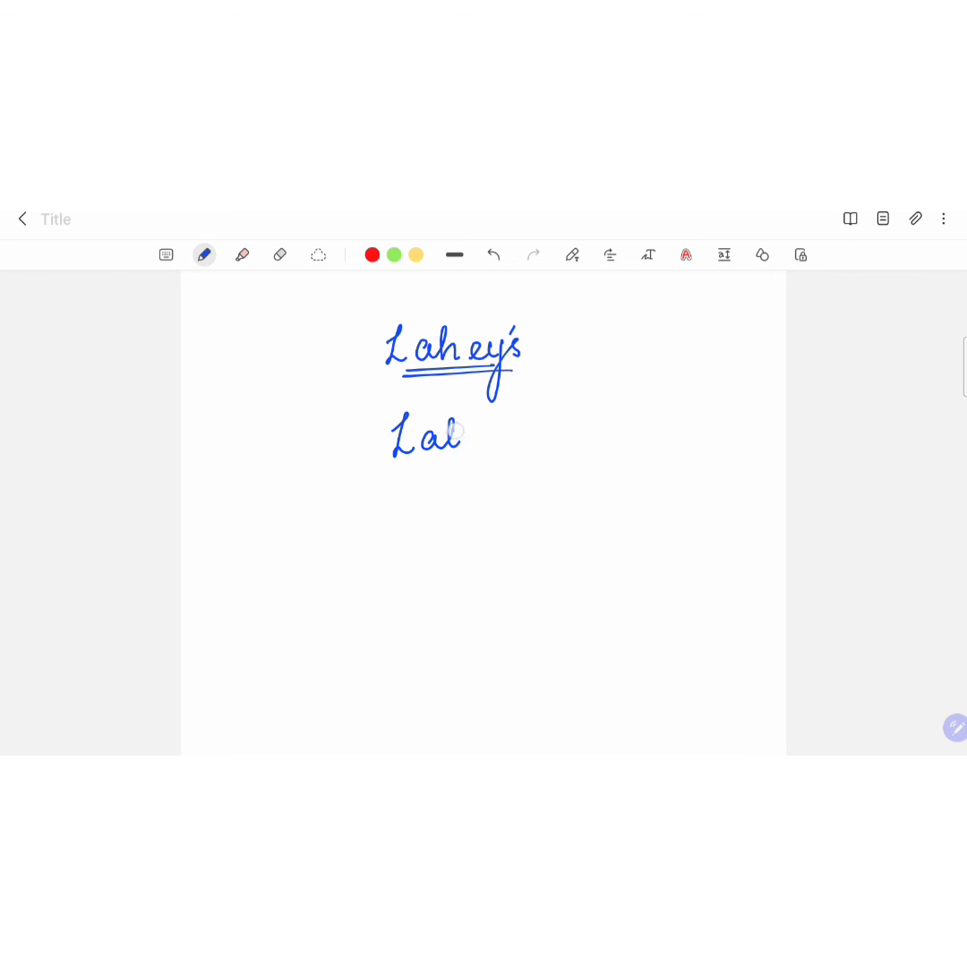
pyautogui.moveTo(447, 439); pyautogui.dragTo(515, 437)
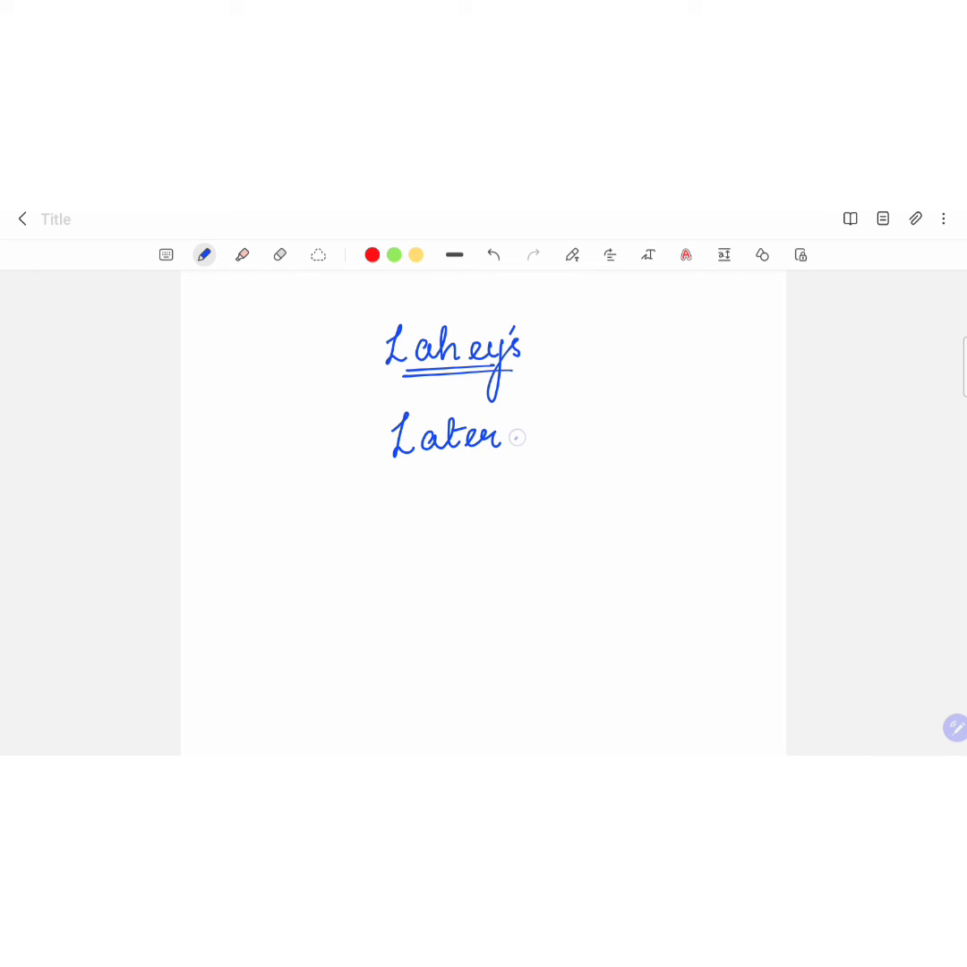
pyautogui.moveTo(501, 437); pyautogui.dragTo(595, 425)
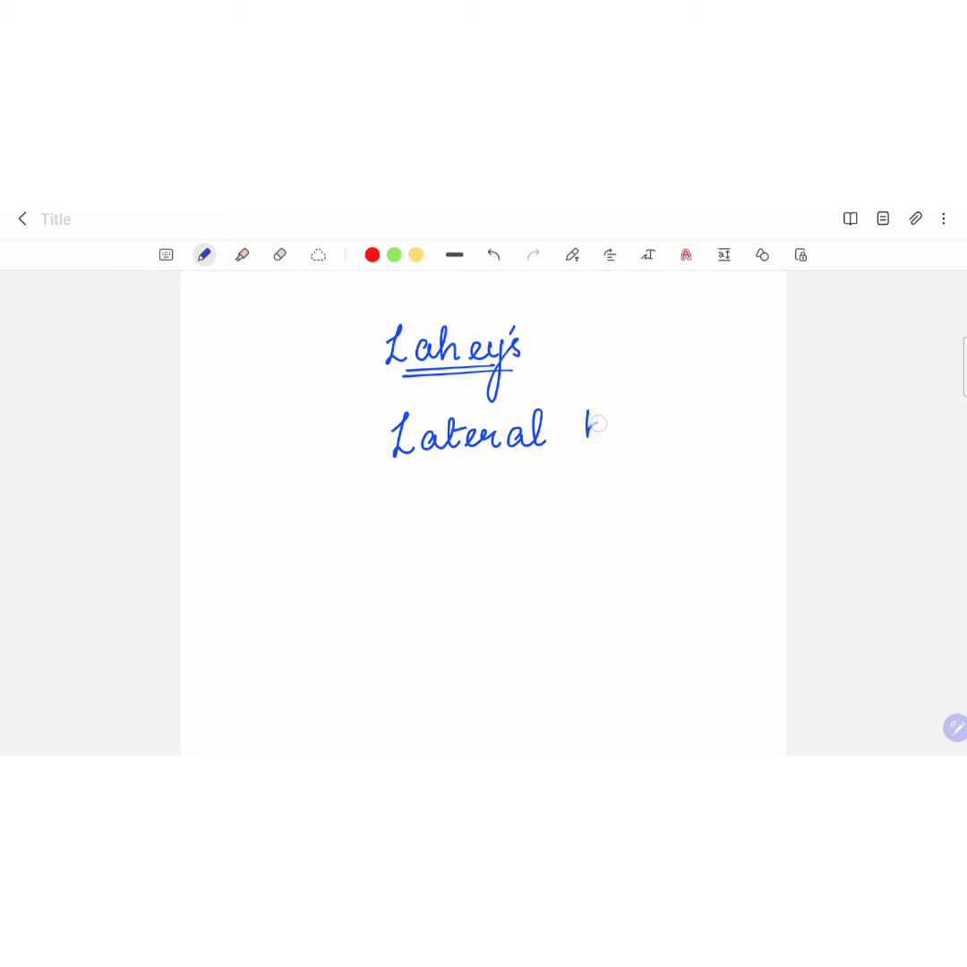
pyautogui.moveTo(582, 430); pyautogui.dragTo(654, 435)
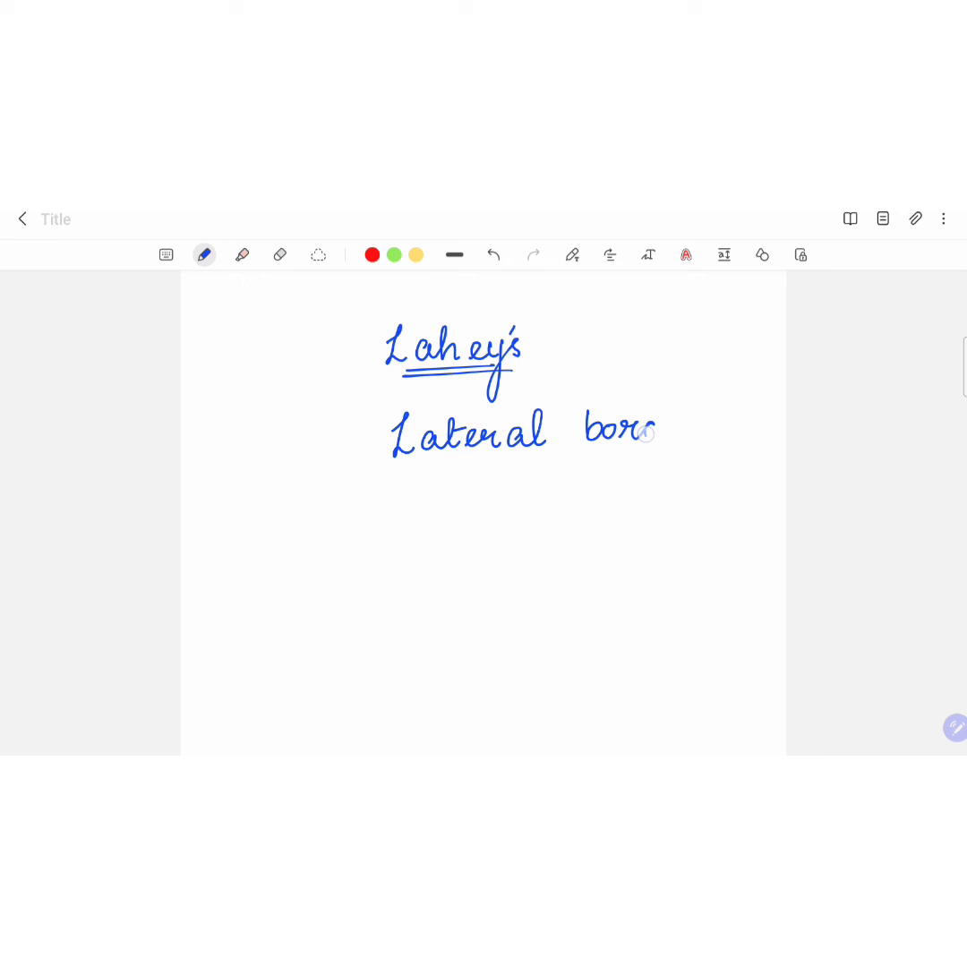
pyautogui.moveTo(649, 433); pyautogui.dragTo(707, 432)
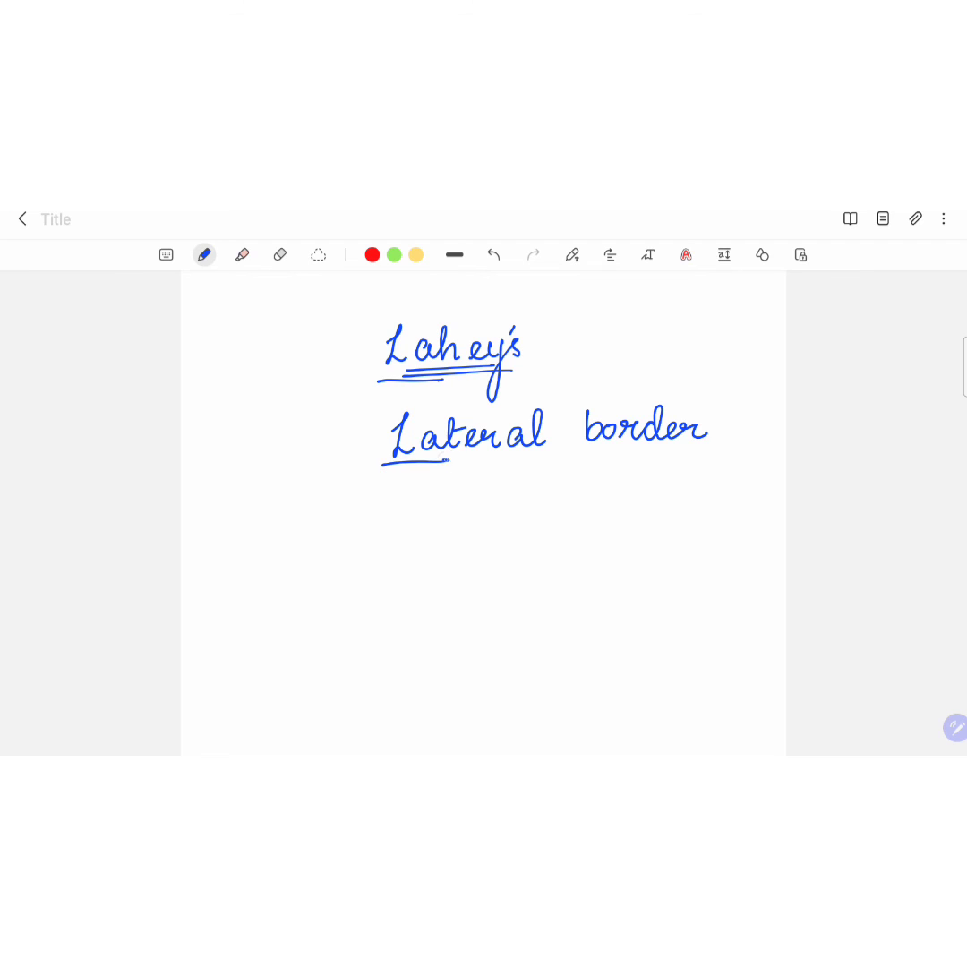
pyautogui.moveTo(376, 358); pyautogui.dragTo(358, 448)
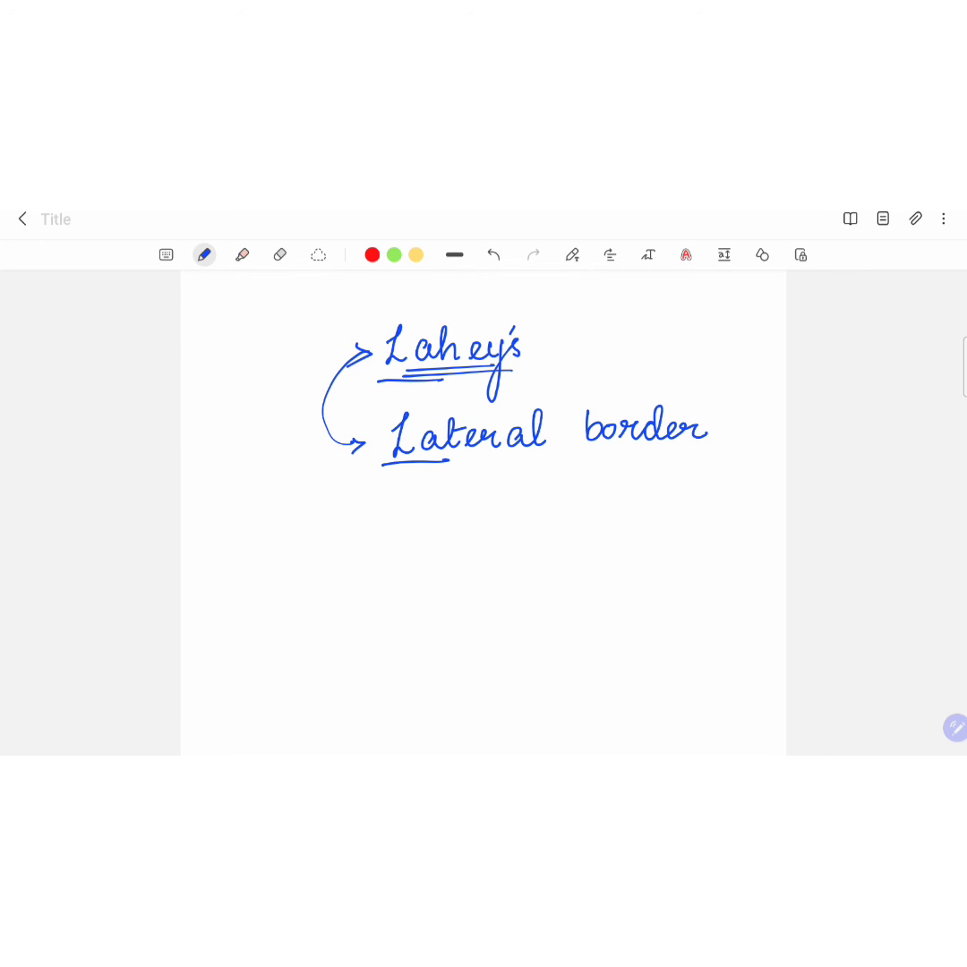
pyautogui.click(280, 255)
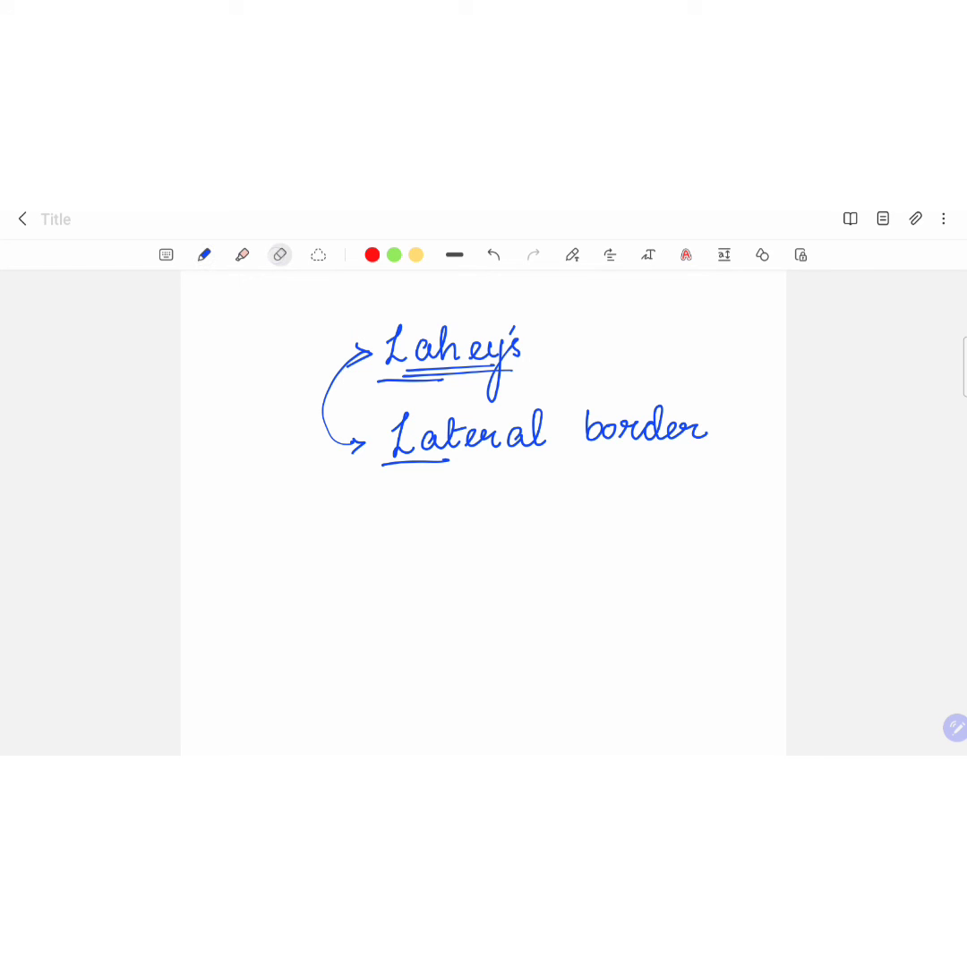